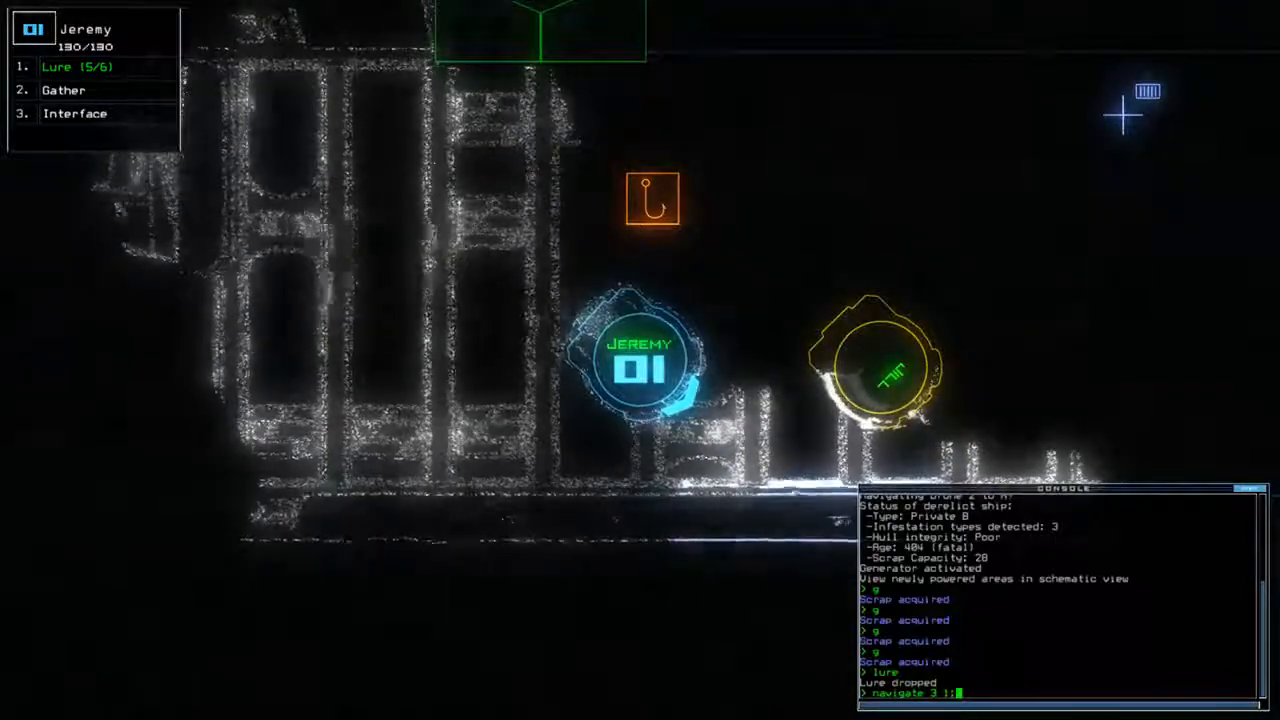
# Tow drone 3, navigate it toward r1, and run the terminal interface to activate ship defenses
pyautogui.write('tow 3')
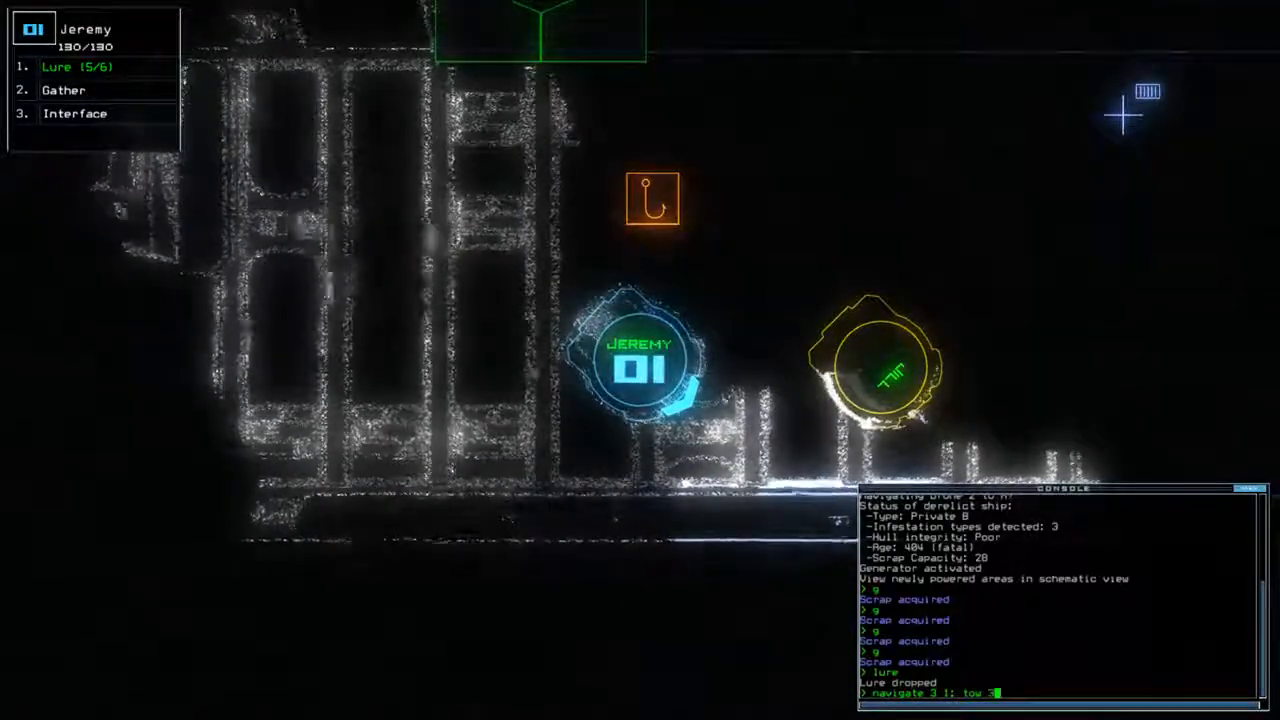
pyautogui.write('navigate 3 r')
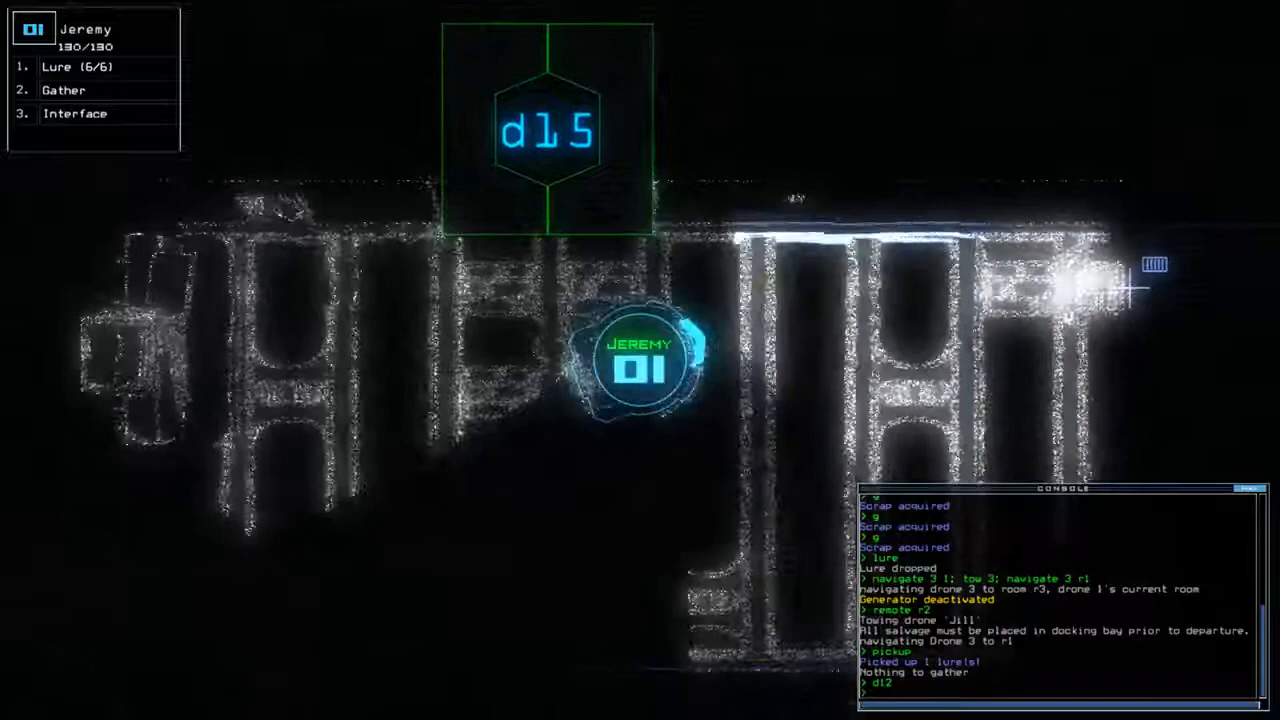
pyautogui.write('interface')
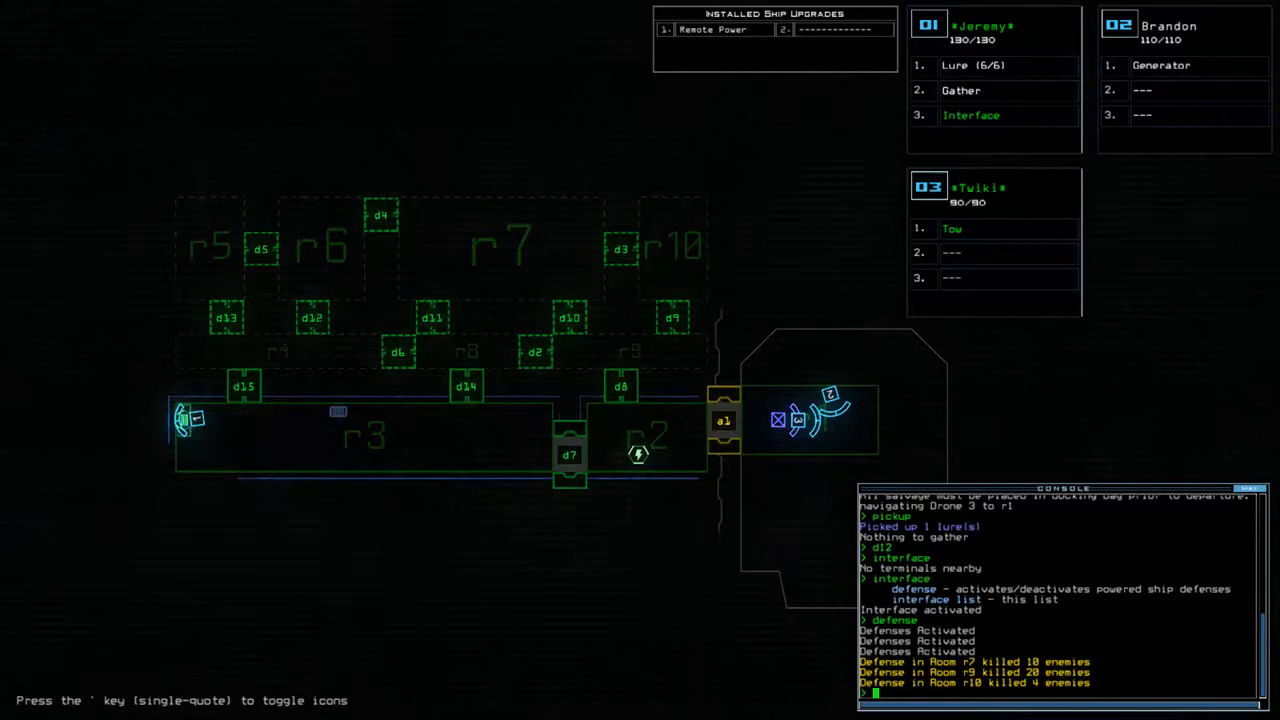
# Enter the command that brings up the module swap screen for drone 03 showing Pry and Teleport
pyautogui.write('de')
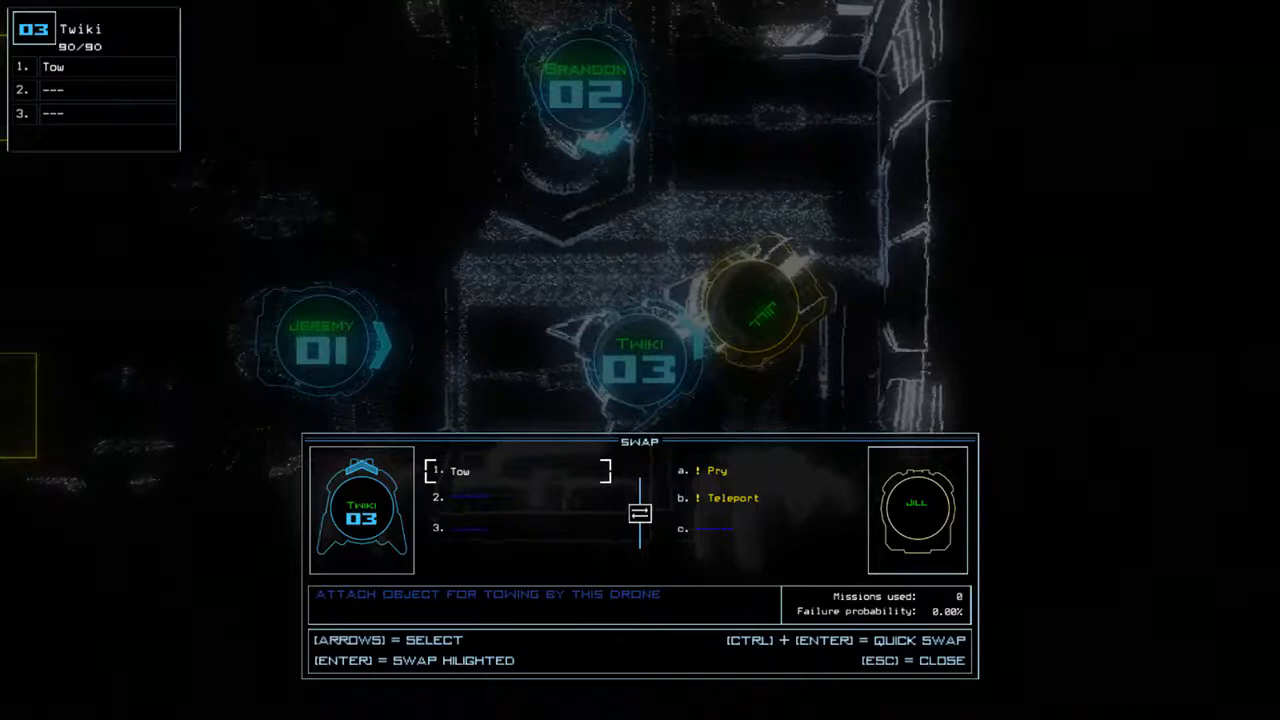
# Move the Teleport upgrade onto drone 01 Jeremy and bring up the Alias Editor
pyautogui.press('Right')
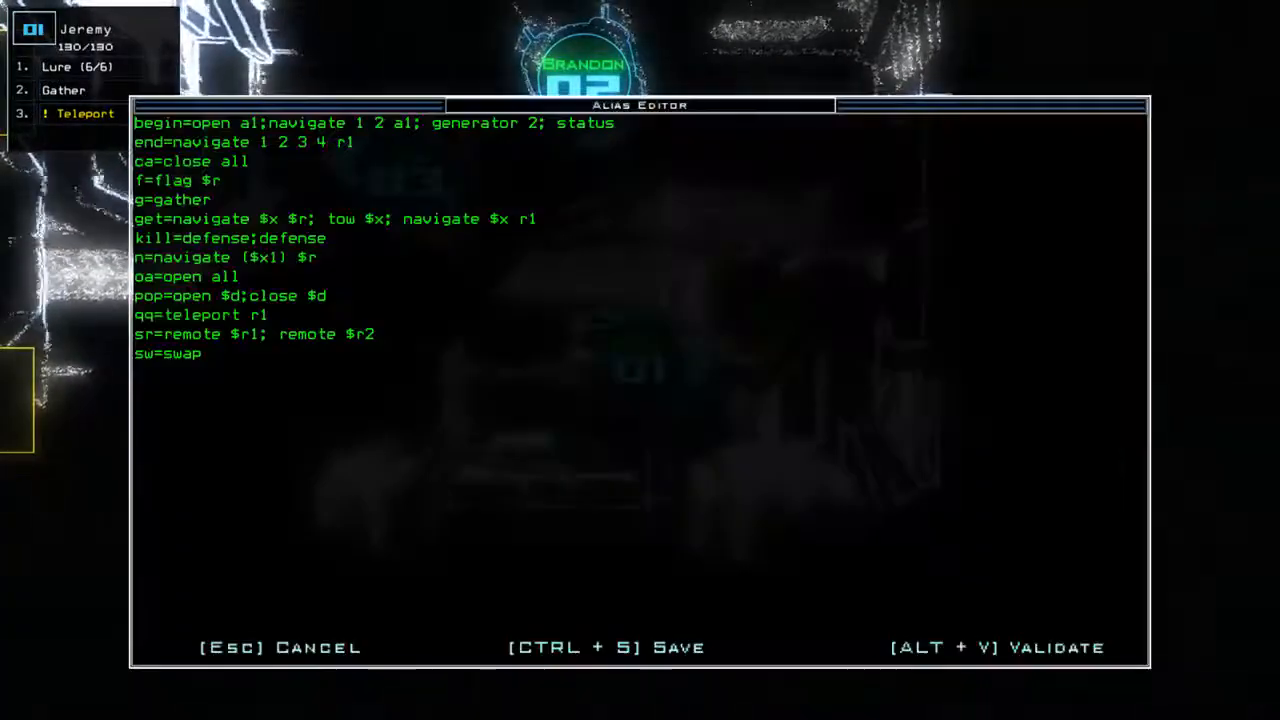
# Dismiss the alias list unchanged before placing lures, gathering scrap and closing doors
pyautogui.press('Escape')
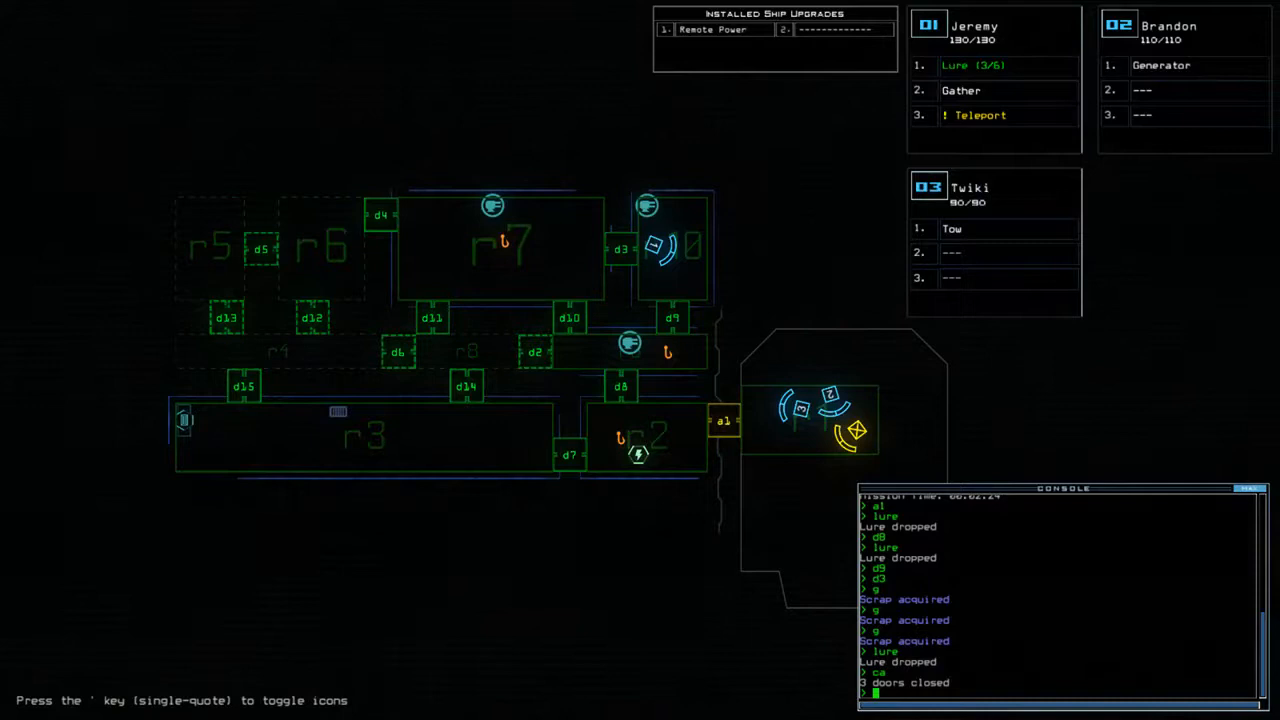
# Run door command d4 and alias a1 to teleport Jeremy back to r1, then check mission time
pyautogui.write('d4')
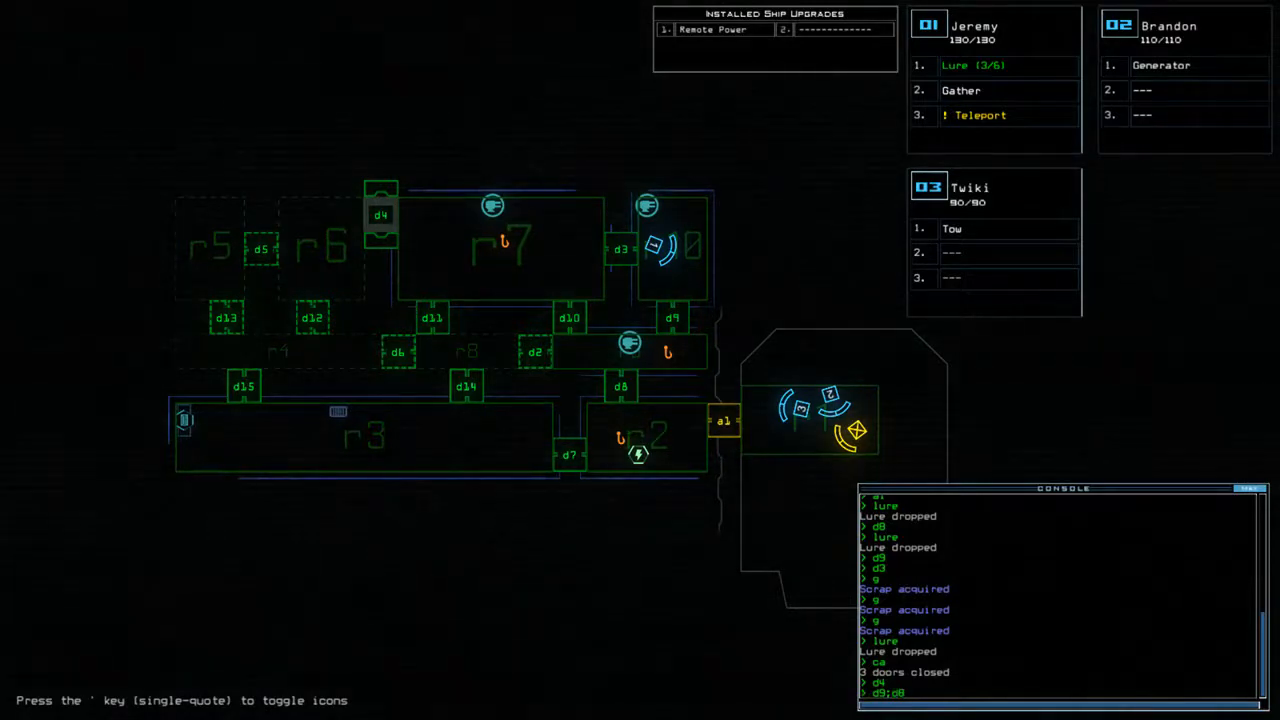
pyautogui.write('a1')
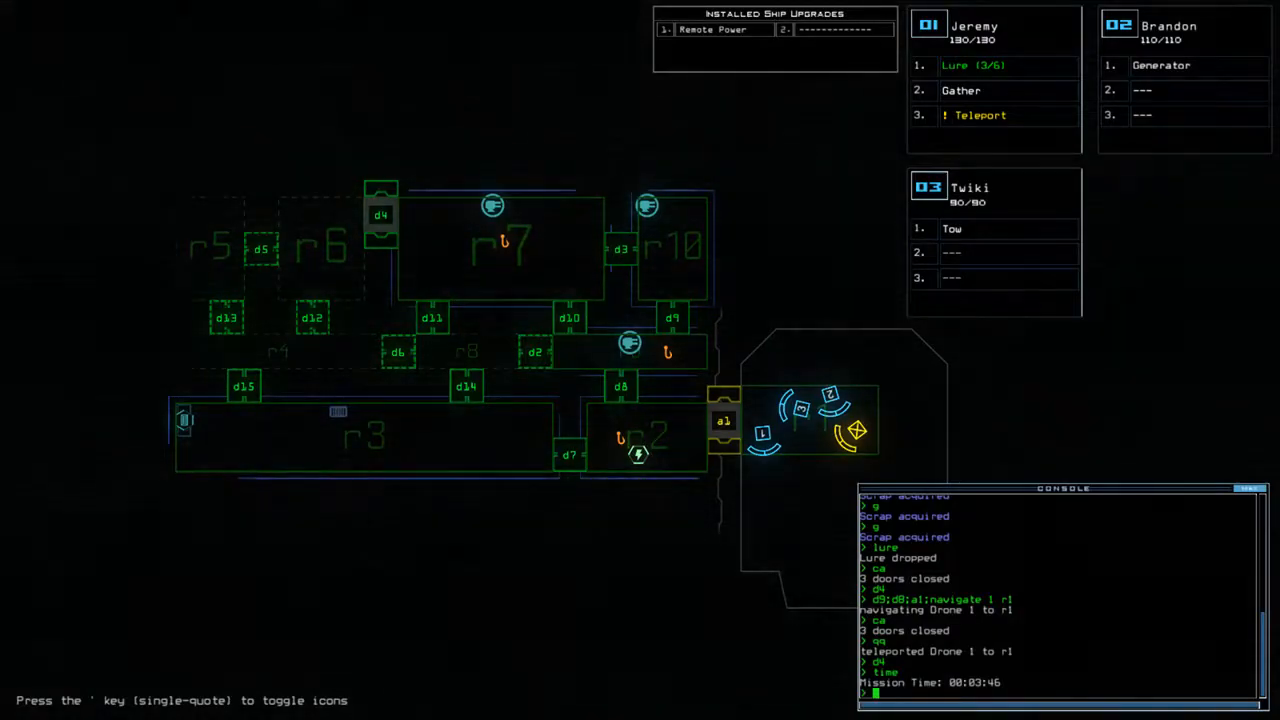
pyautogui.press("'")
pyautogui.write('gg')
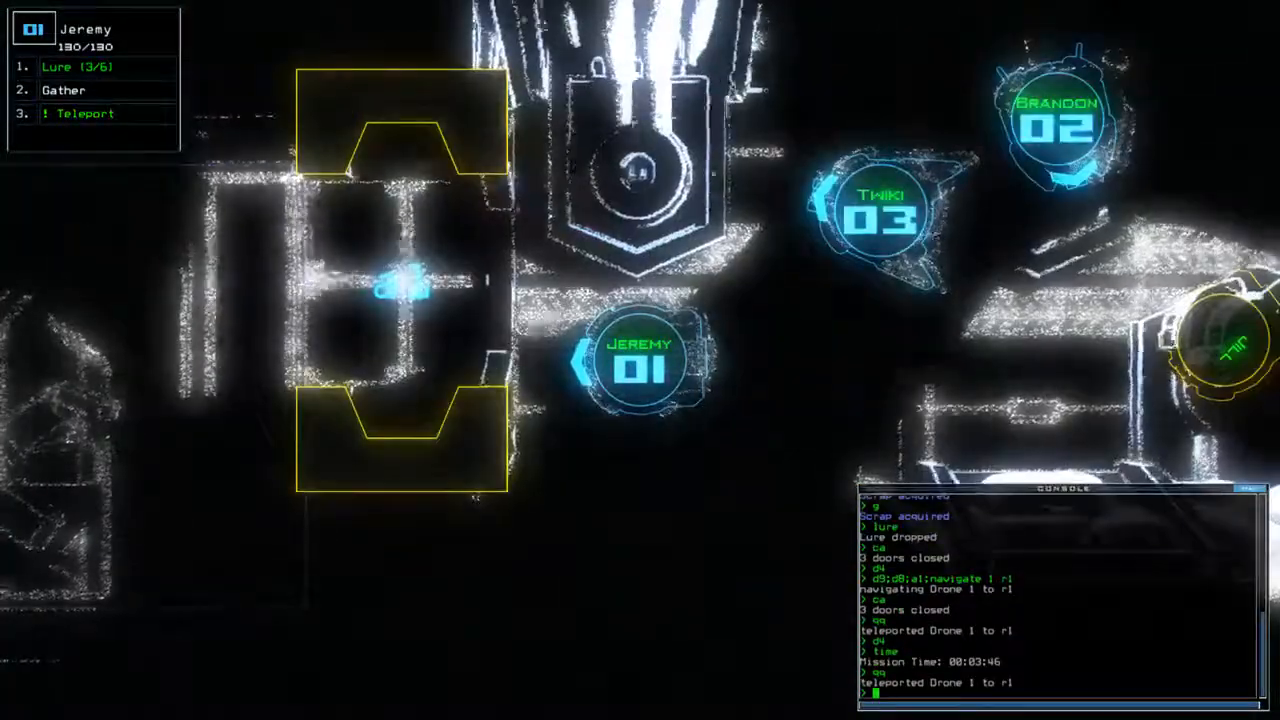
# Check the mission time twice and teleport Jeremy out for the lure run near door d5
pyautogui.write('time')
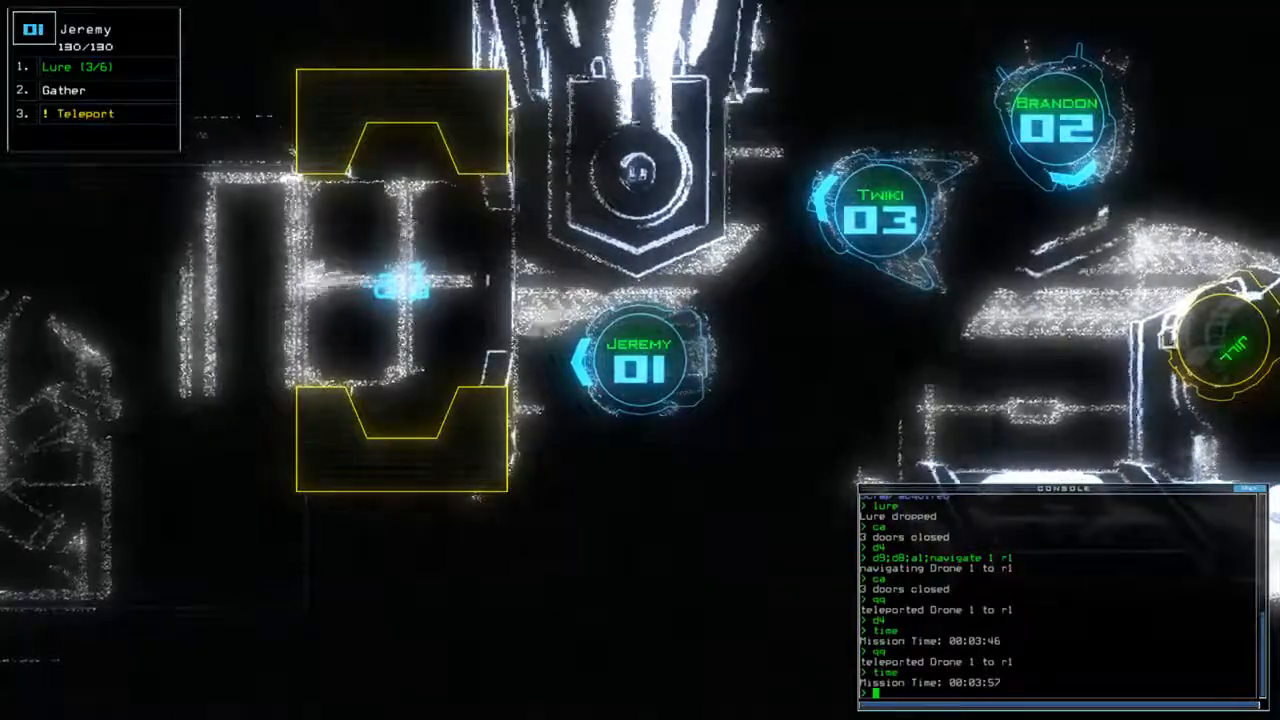
pyautogui.write('time')
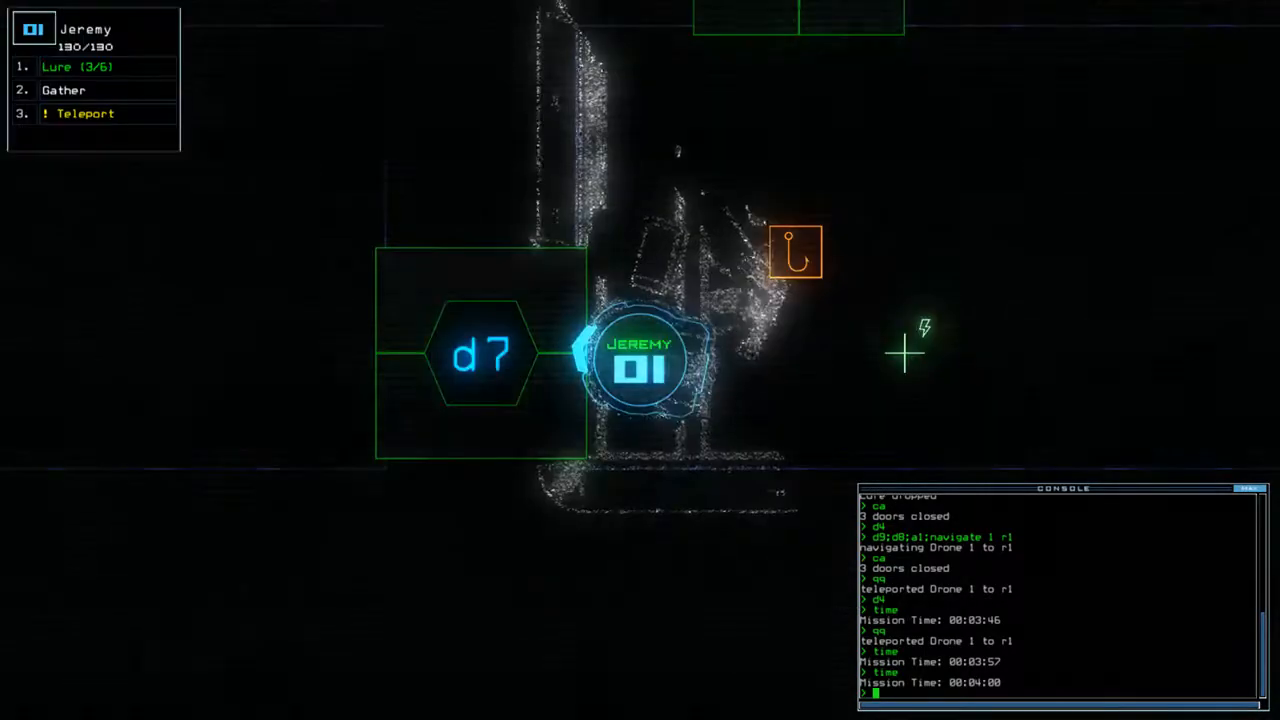
pyautogui.write('teleport')
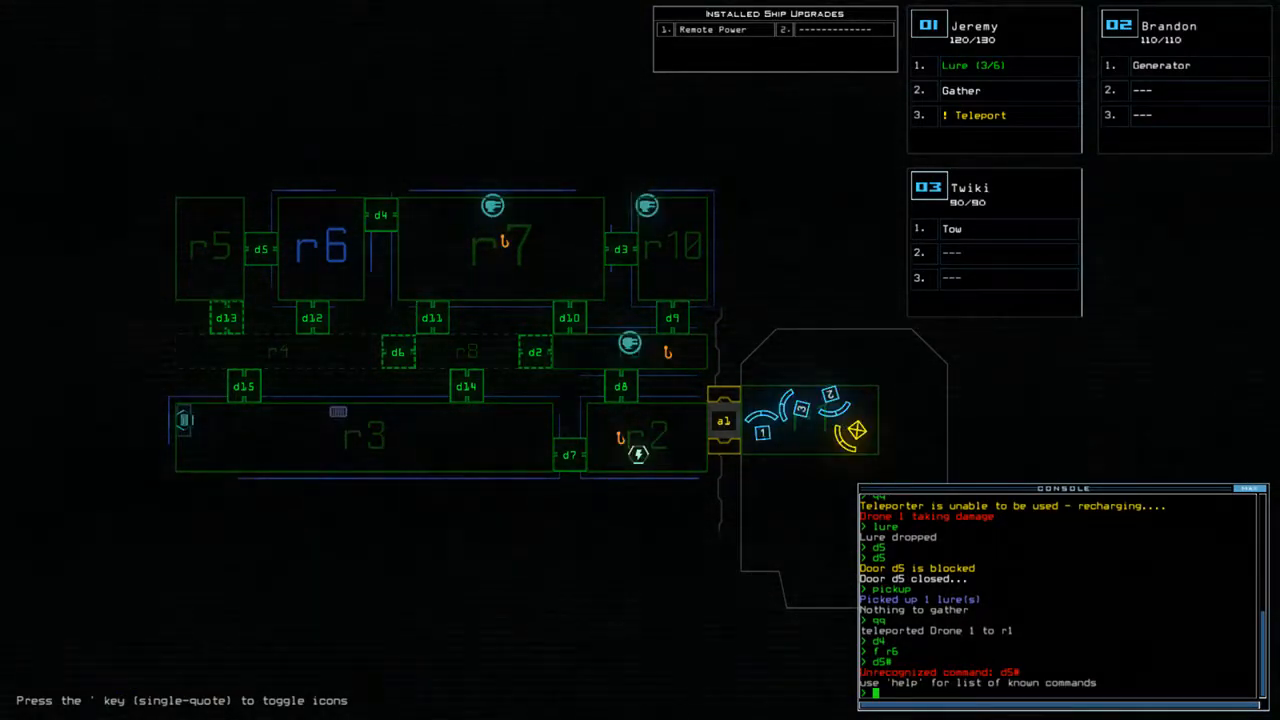
# Toggle door d5 and run the 'fa' alias so Jeremy gathers fuel in r5 and returns to r1
pyautogui.write('d5')
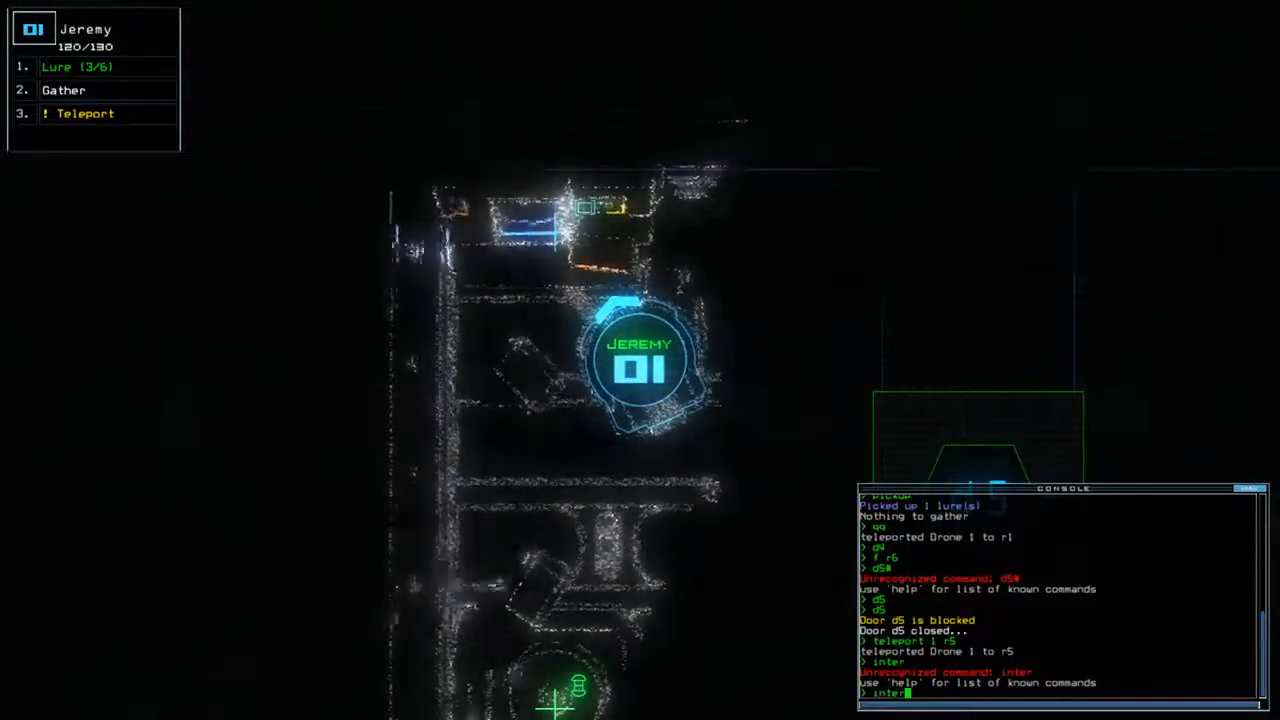
pyautogui.write('fa')
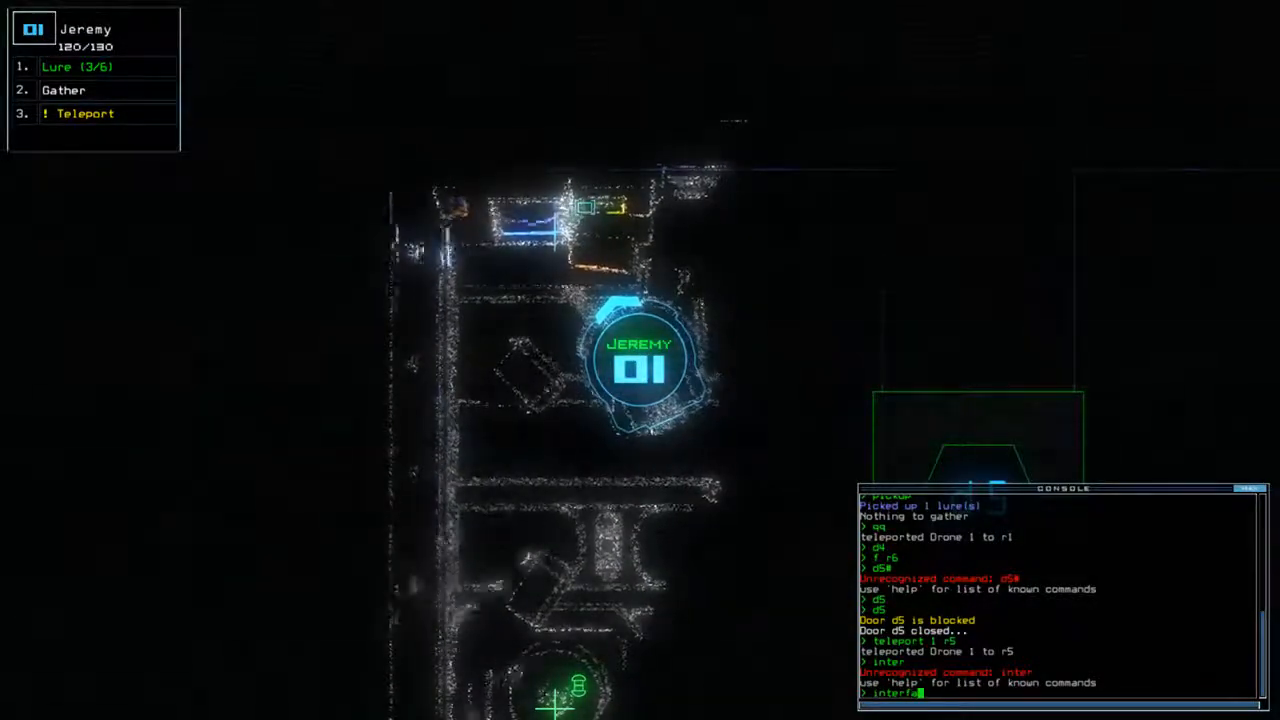
pyautogui.press('Return')
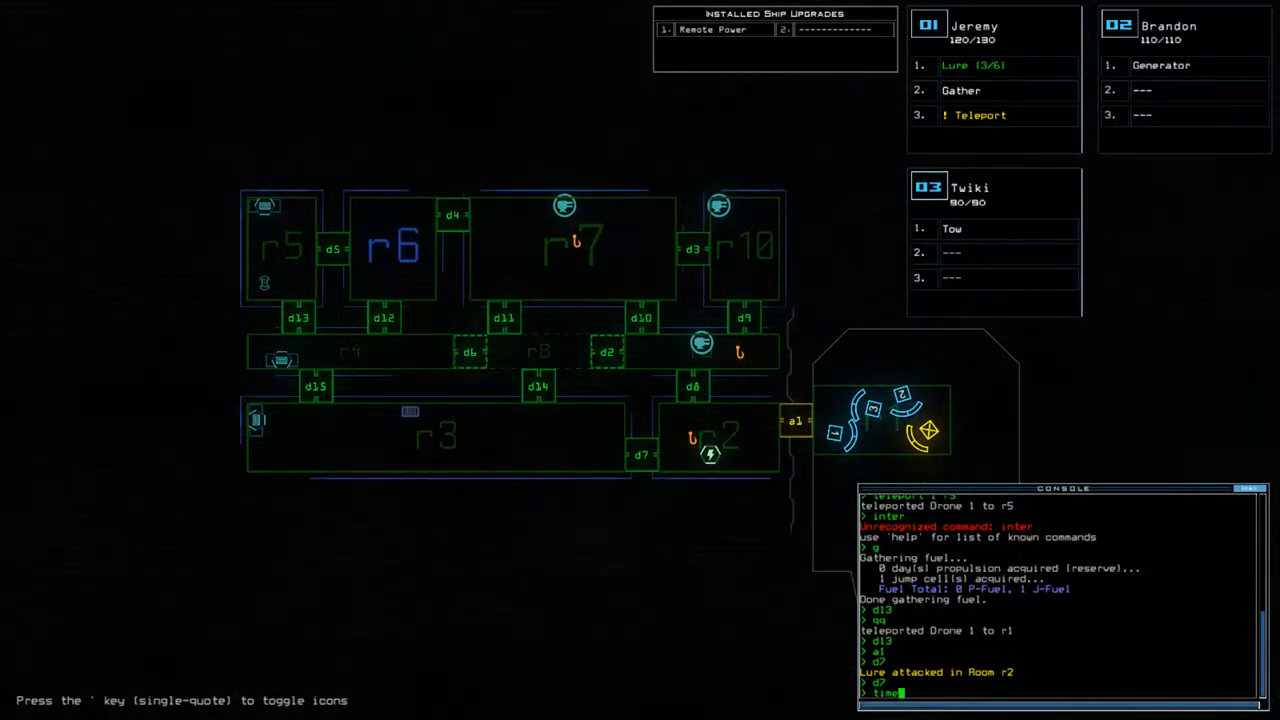
# Check elapsed mission time and teleport drone 1 to room r4 to collect scrap
pyautogui.press('Return')
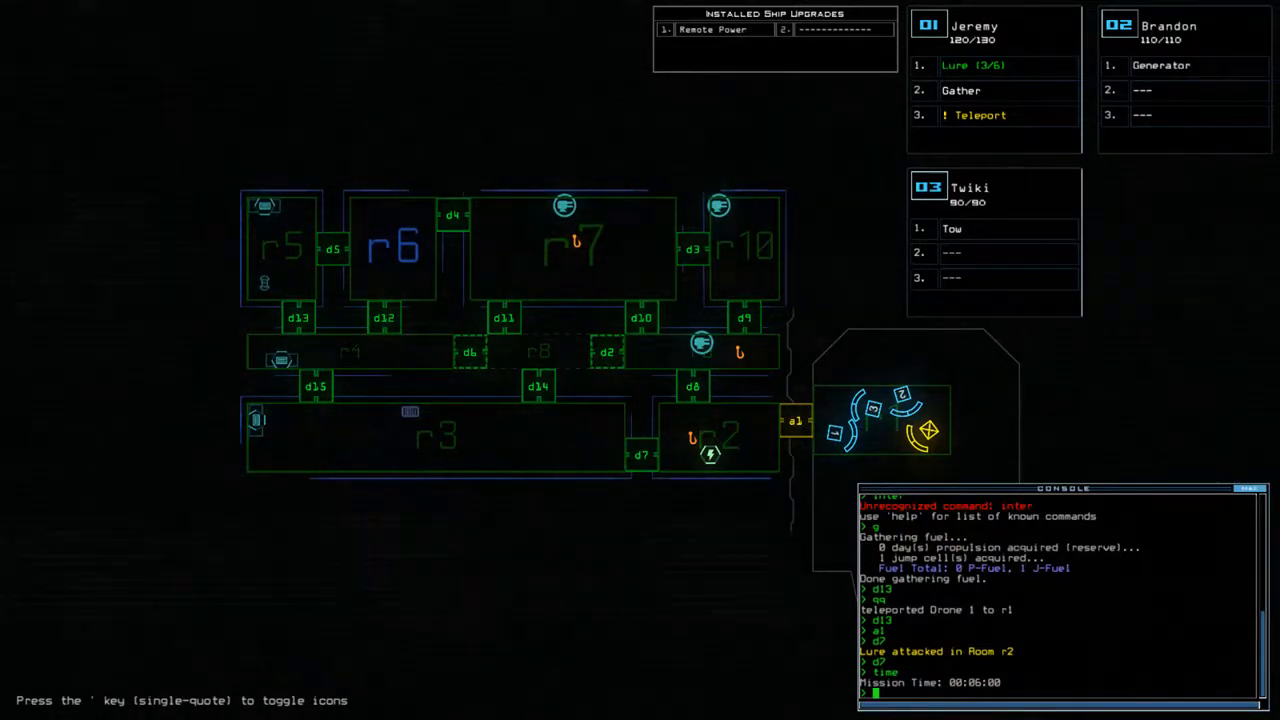
pyautogui.write('teleport')
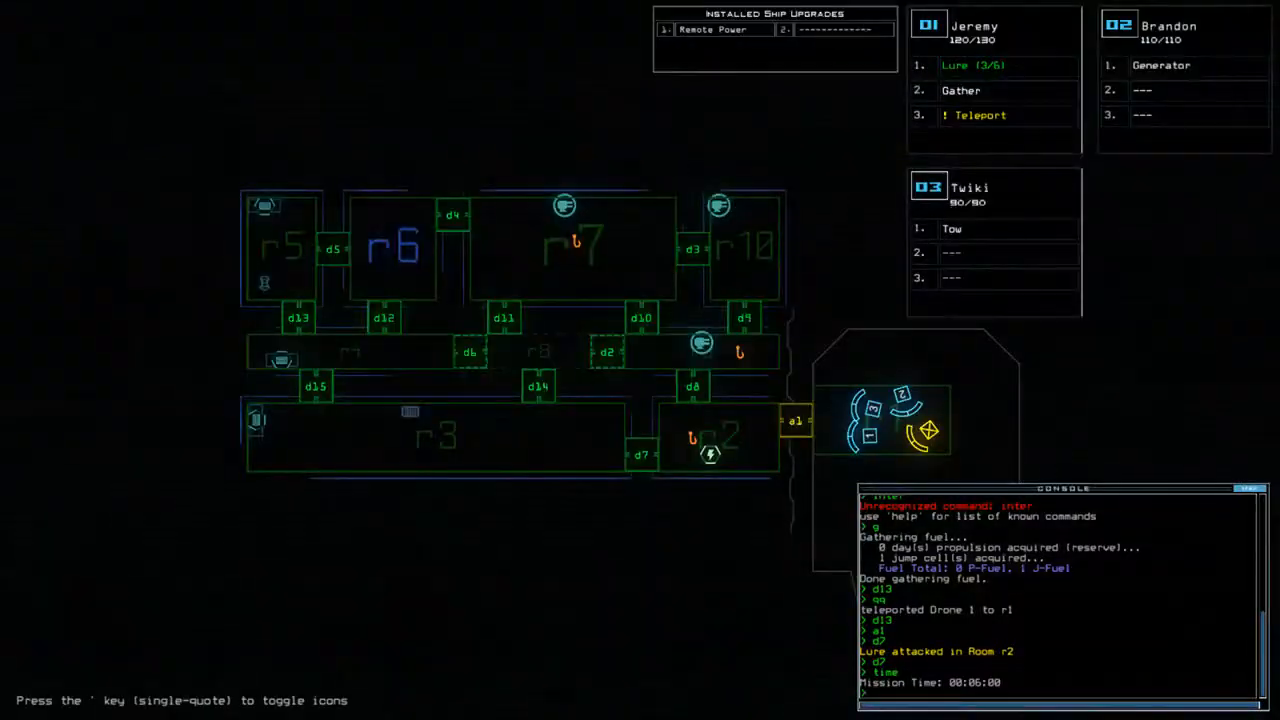
pyautogui.write('teleport 1')
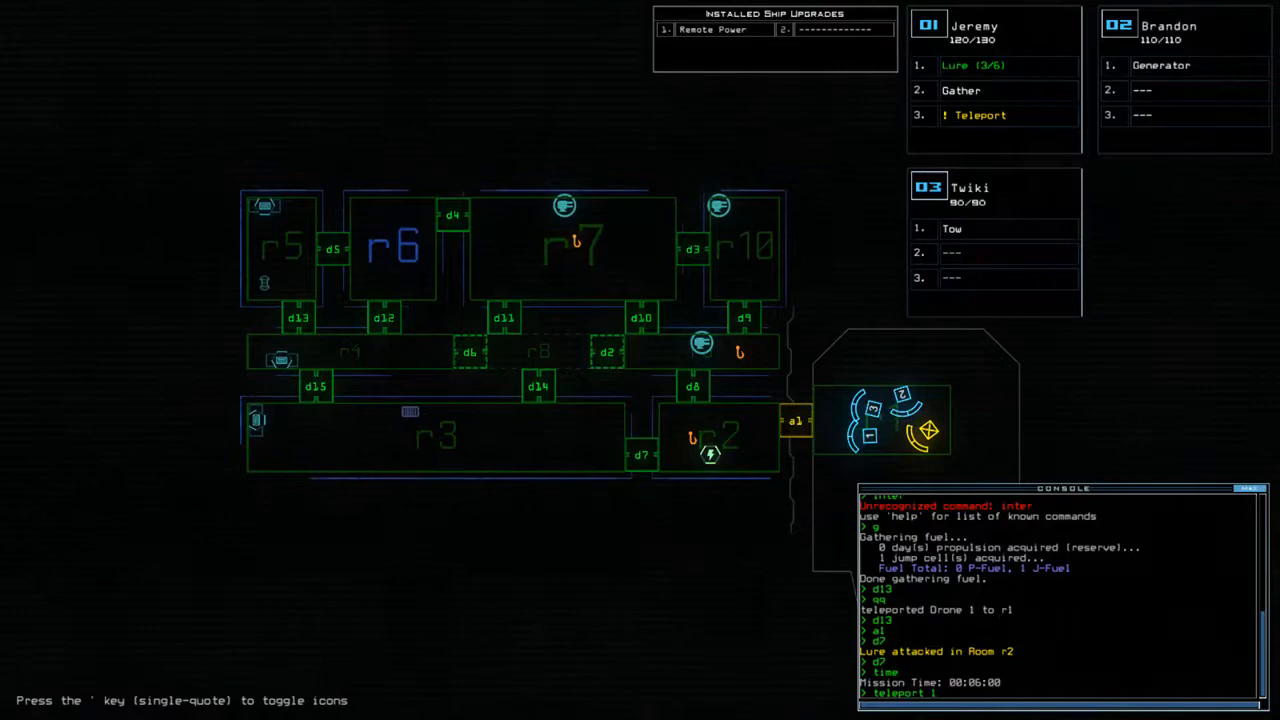
pyautogui.write('r4')
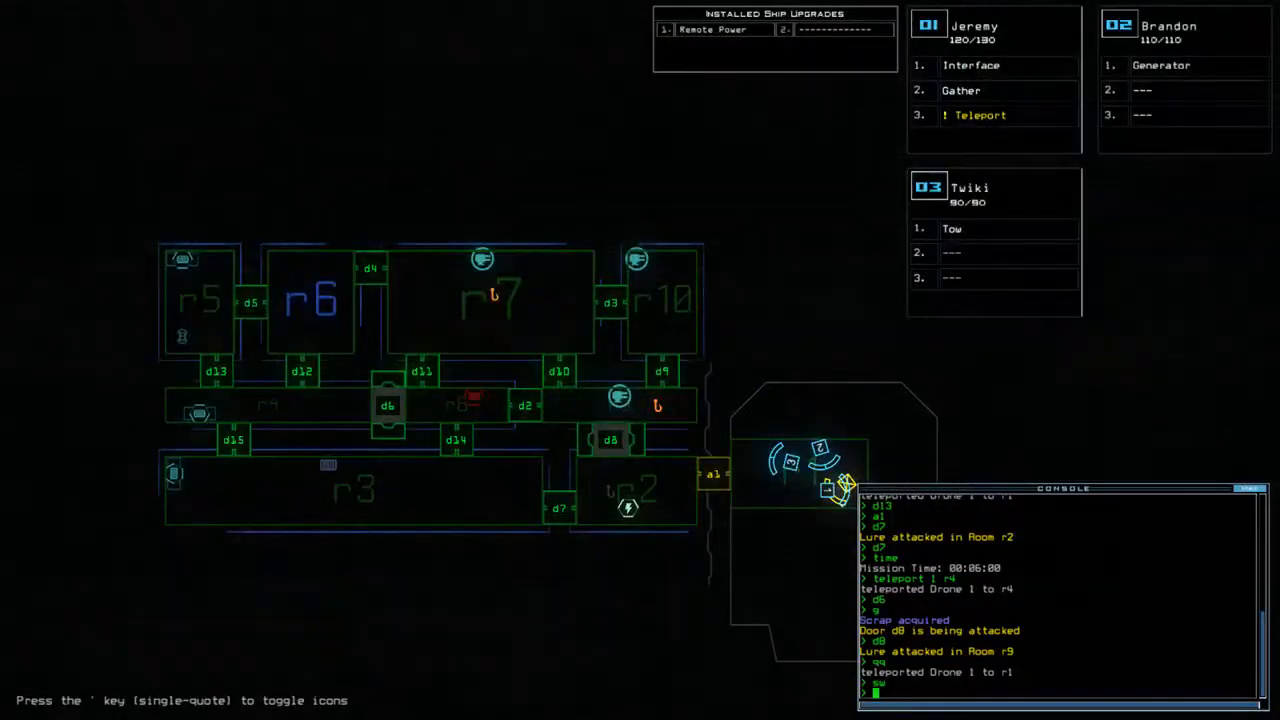
# Teleport drone 1 to r4 to trigger the ship defenses against room r9, then teleport it back
pyautogui.write('teleport')
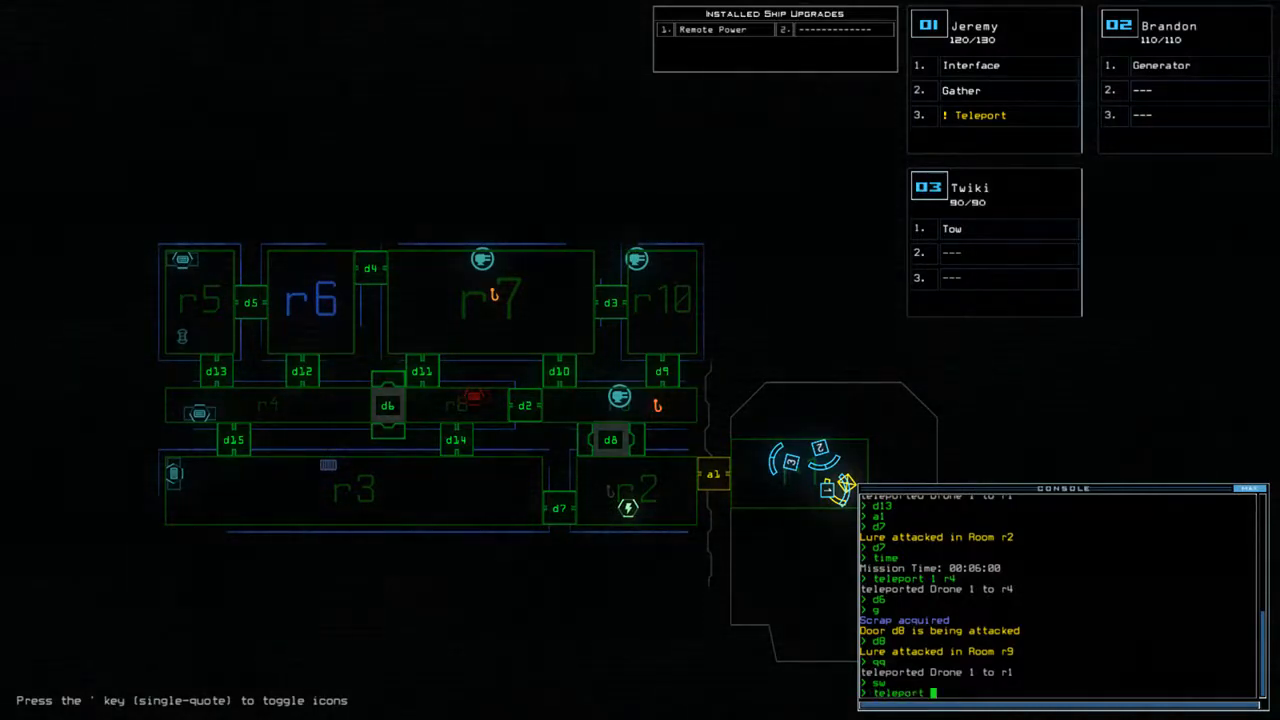
pyautogui.write('1 r4')
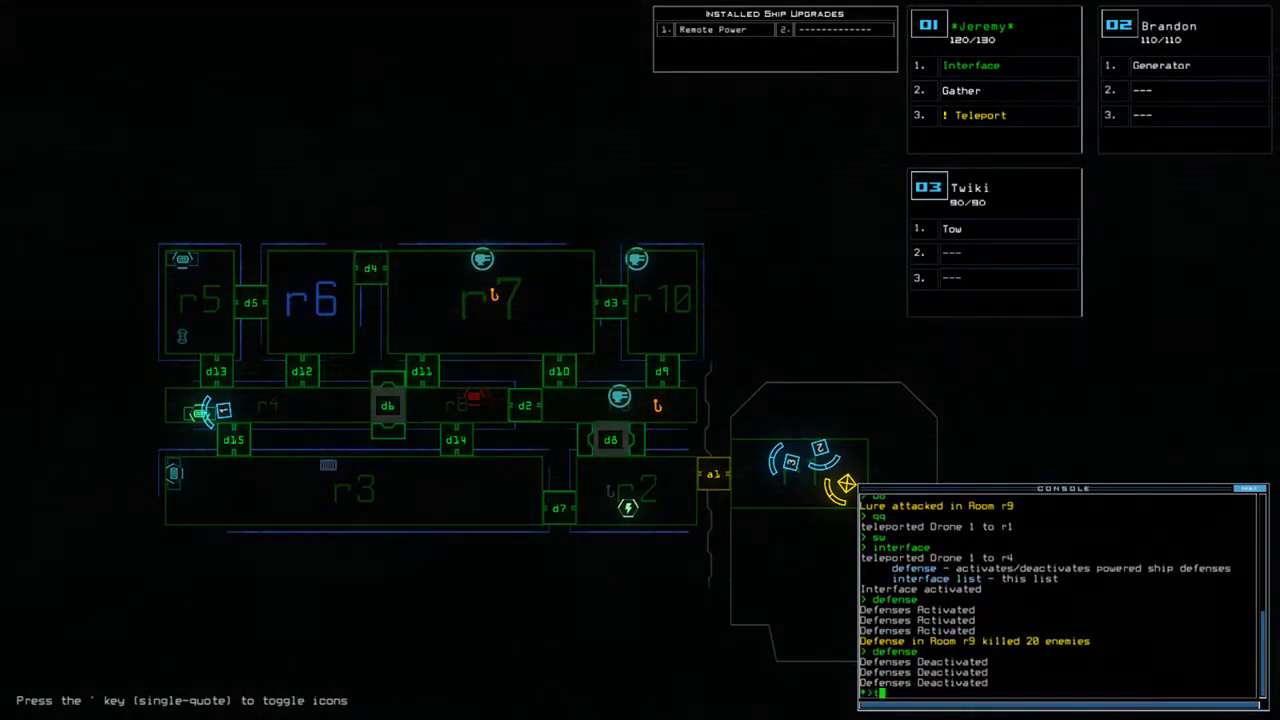
pyautogui.write('teleport 1')
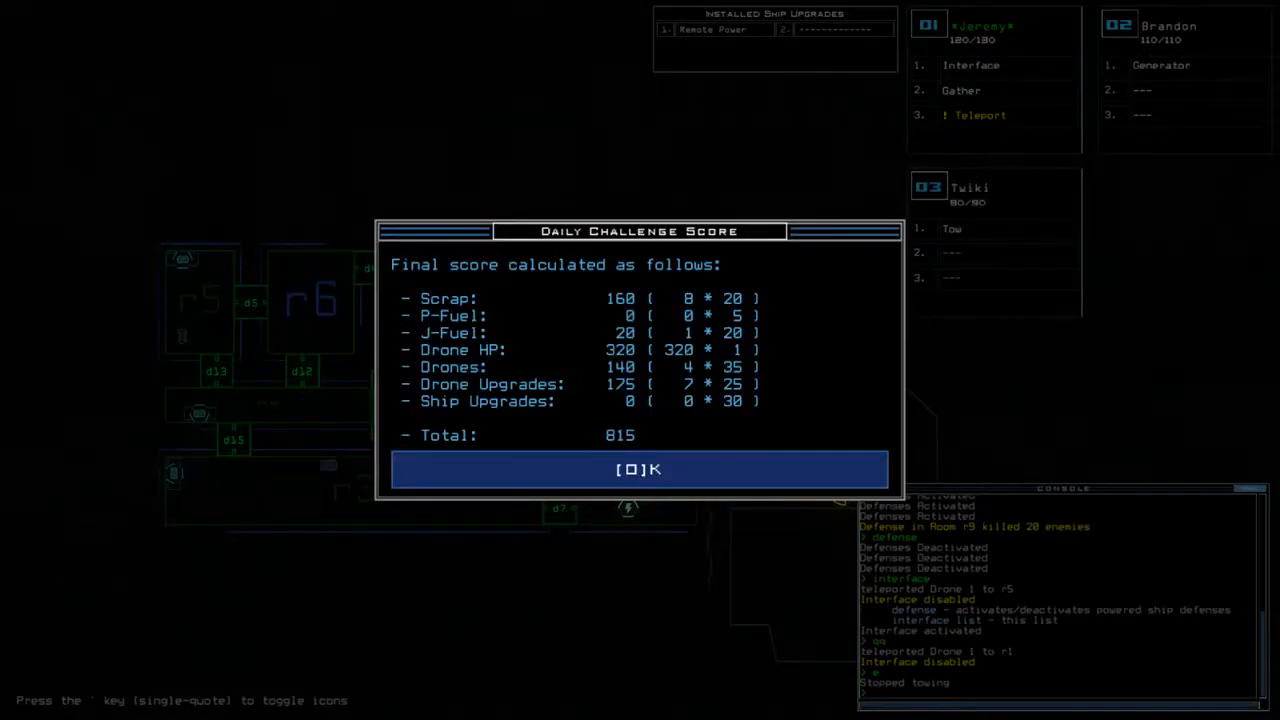
# Accept the Daily Challenge final score of 815 with OK
pyautogui.click(640, 468)
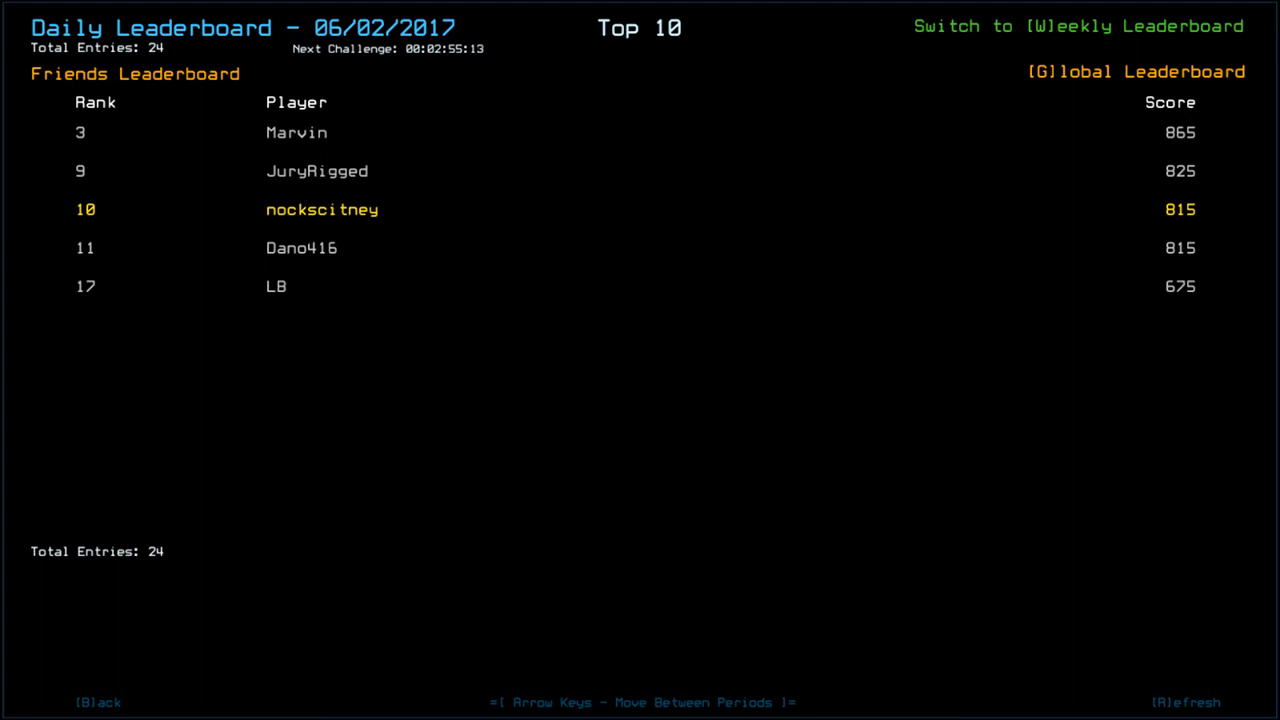
pyautogui.moveTo(250, 8)
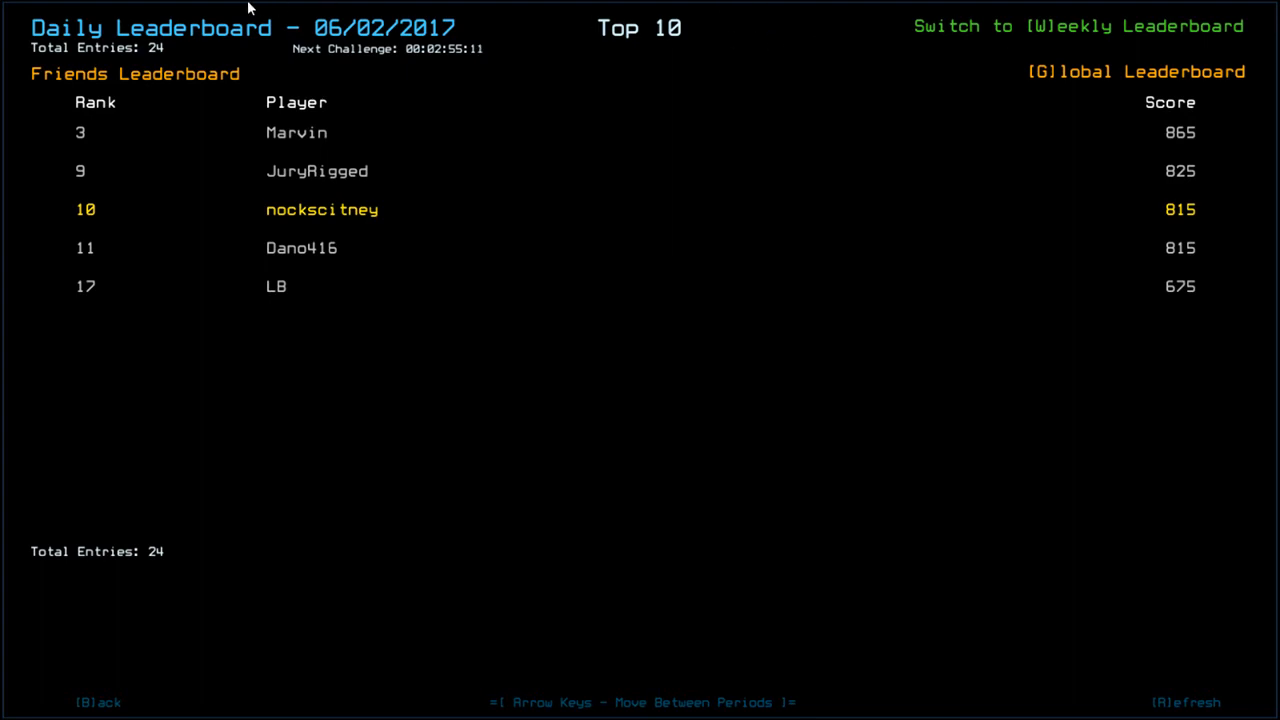